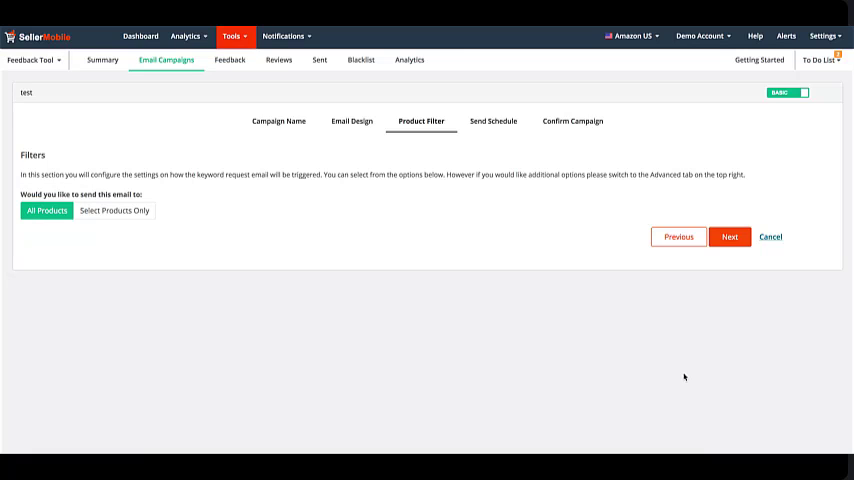
Send the campaign email to selected products only rather than all products.
left_click(114, 210)
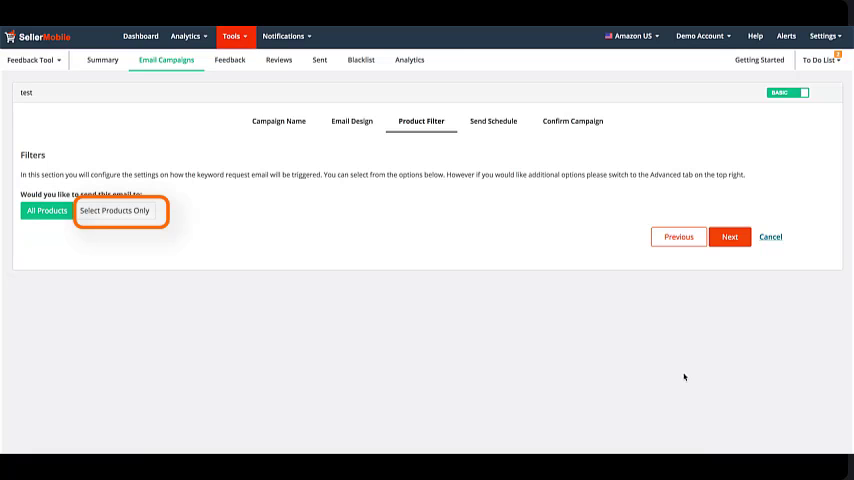
left_click(116, 210)
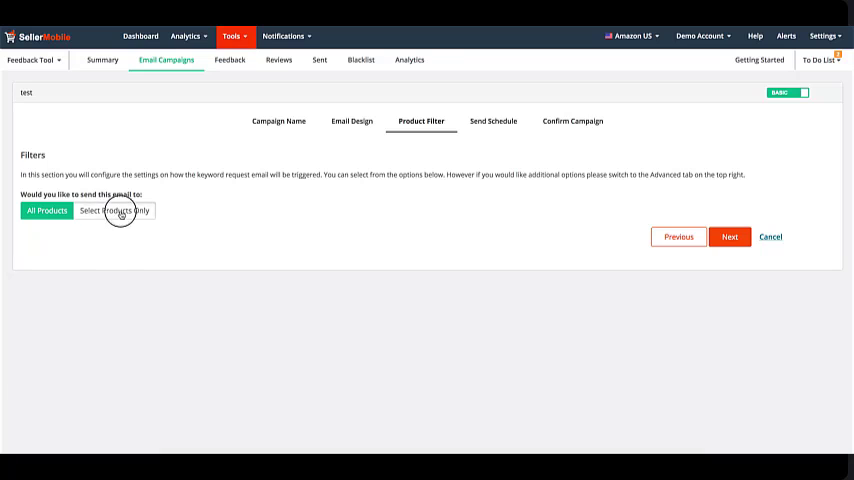
left_click(114, 210)
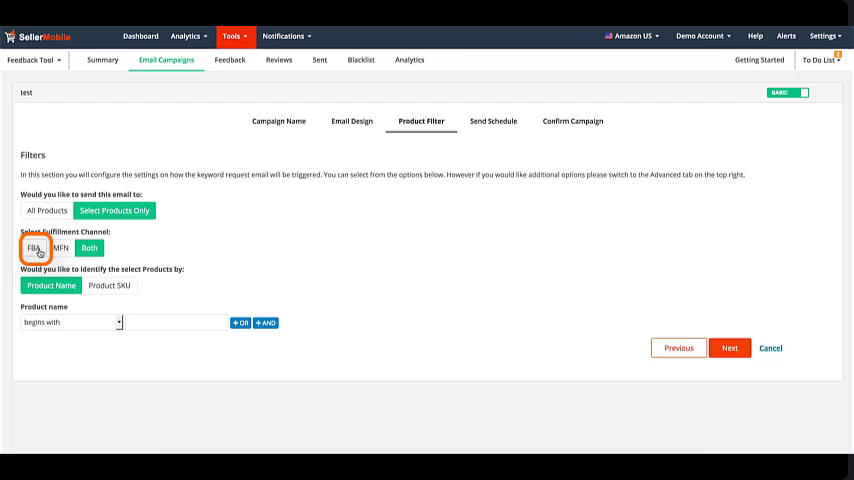
Limit the campaign's fulfillment channel to FBA only.
left_click(34, 246)
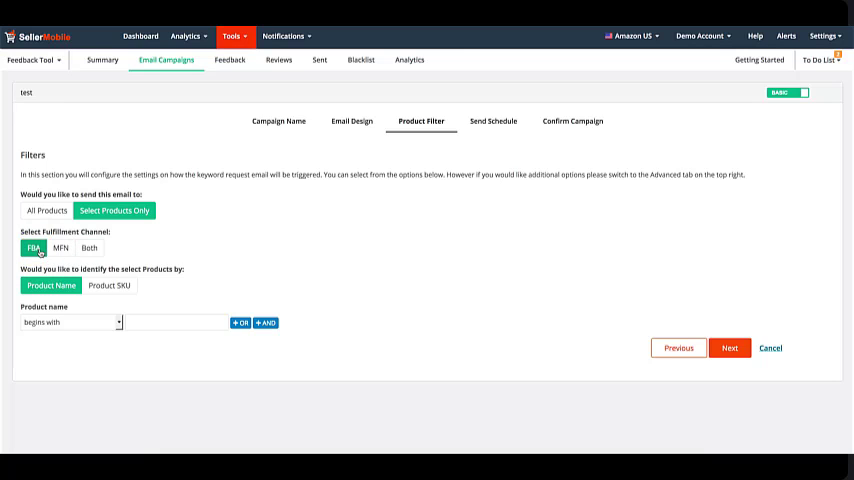
mouse_move(118, 260)
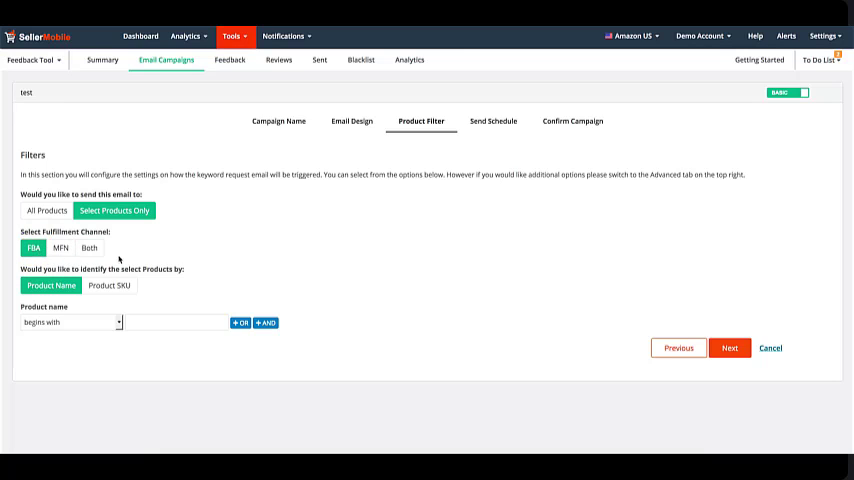
left_click(52, 284)
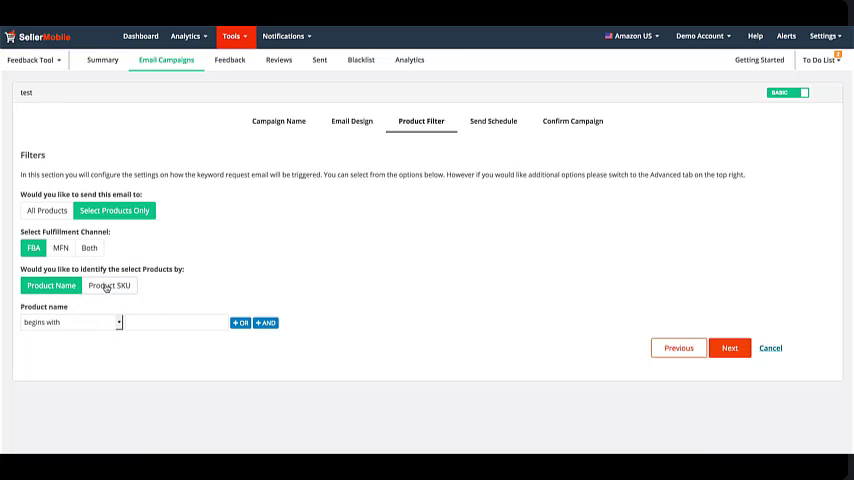
Identify products by Product SKU with a 'begins with' led condition.
left_click(108, 284)
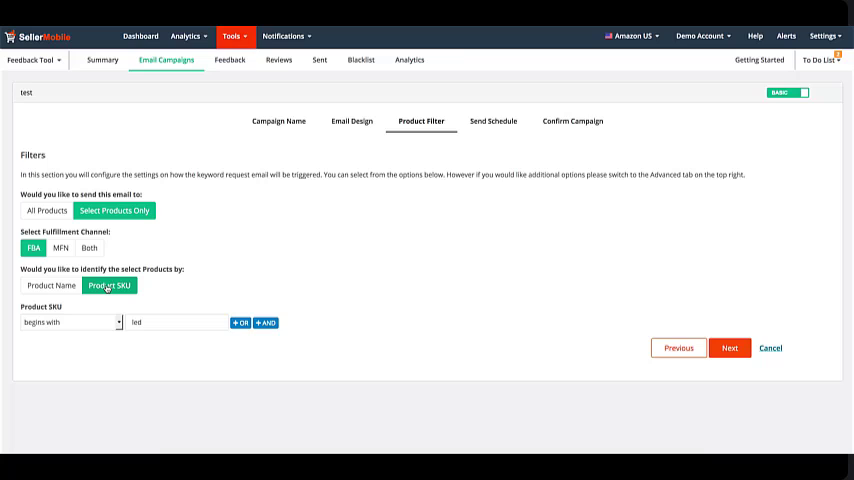
left_click(70, 322)
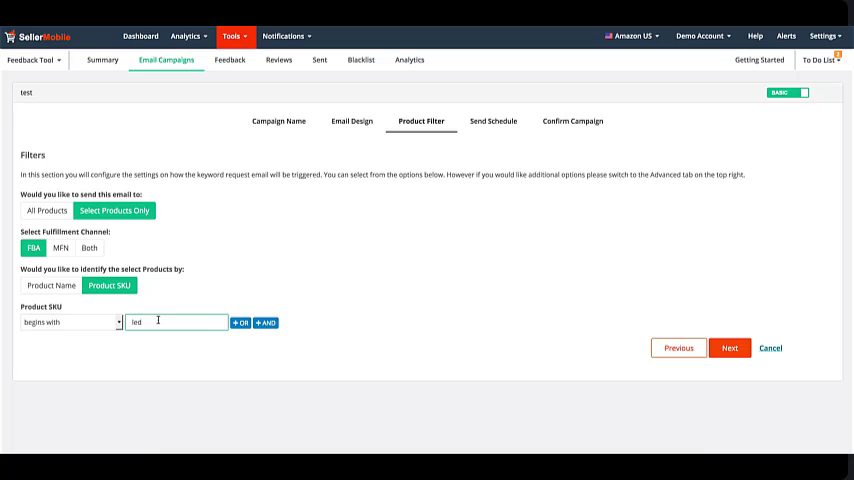
Add an OR condition requiring the SKU to end with 01.
left_click(240, 322)
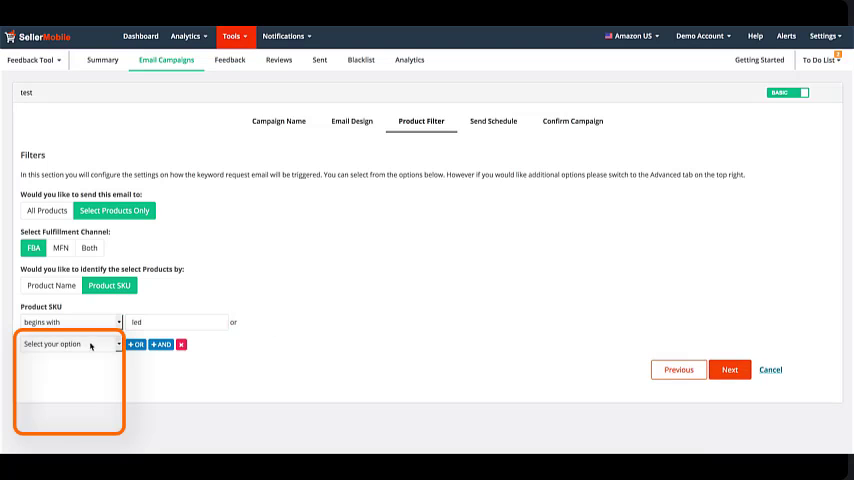
left_click(68, 344)
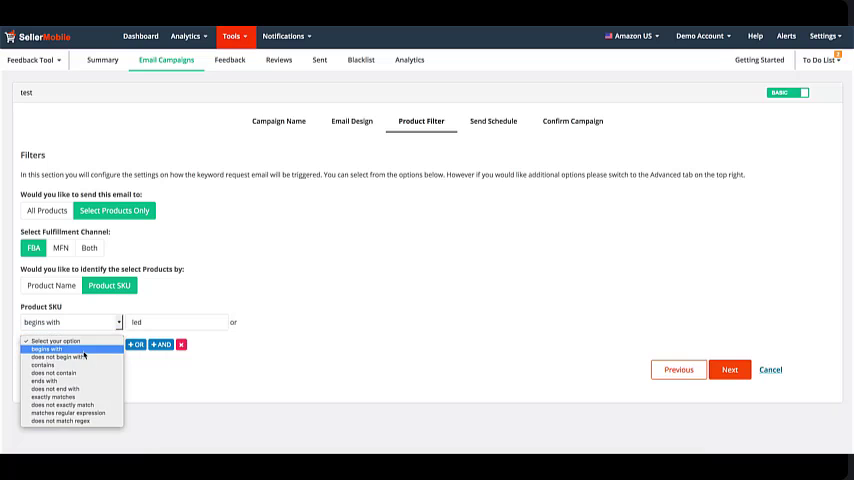
left_click(44, 380)
type("0")
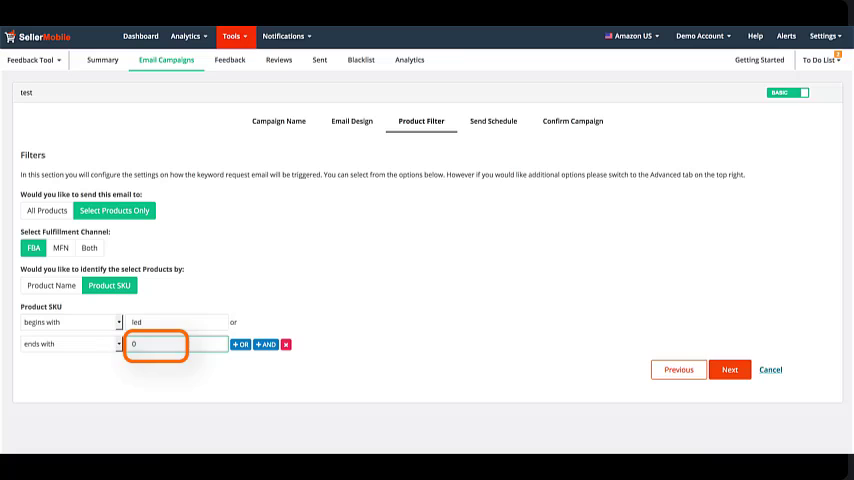
type("1")
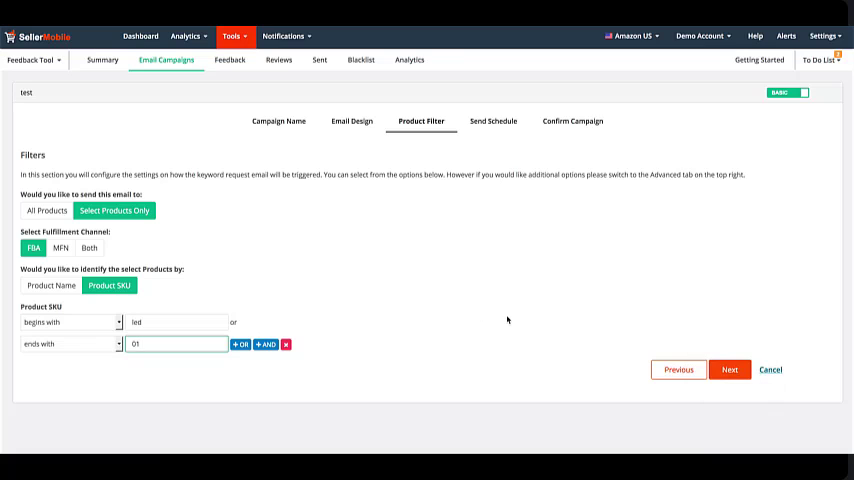
mouse_move(544, 318)
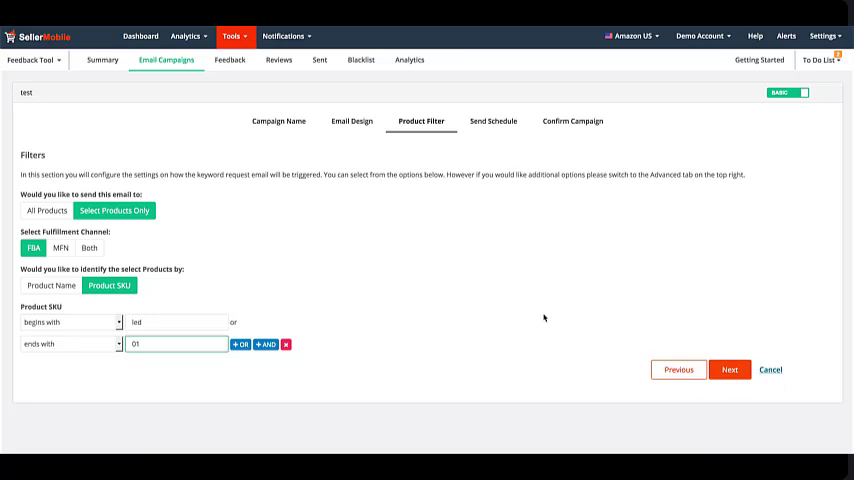
left_click(176, 344)
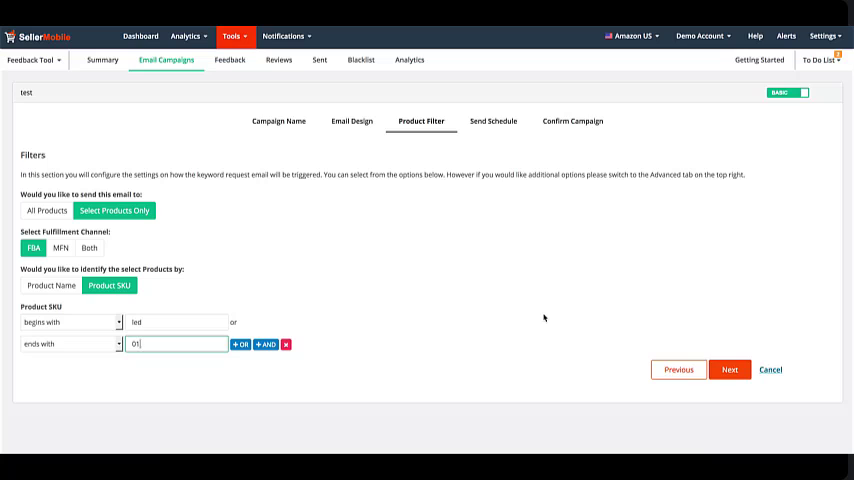